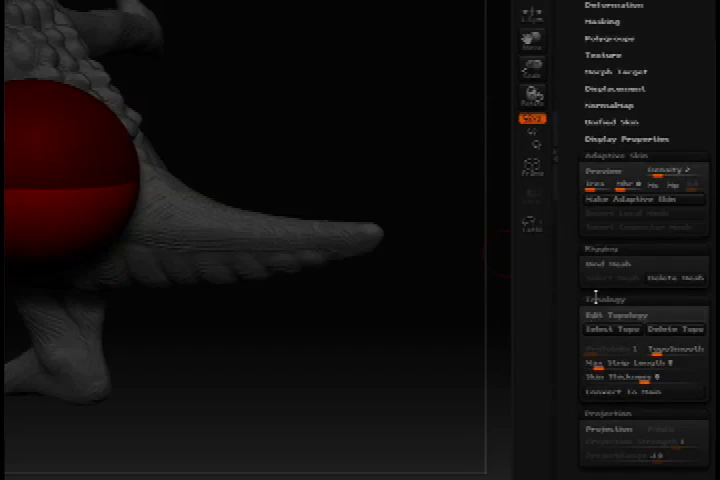
- Enable Edit Topology in the Tool palette's Topology subpalette for the creature mesh
click(614, 314)
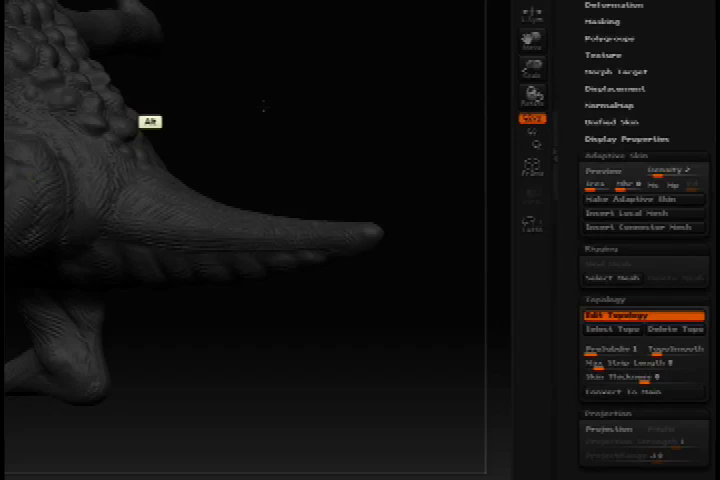